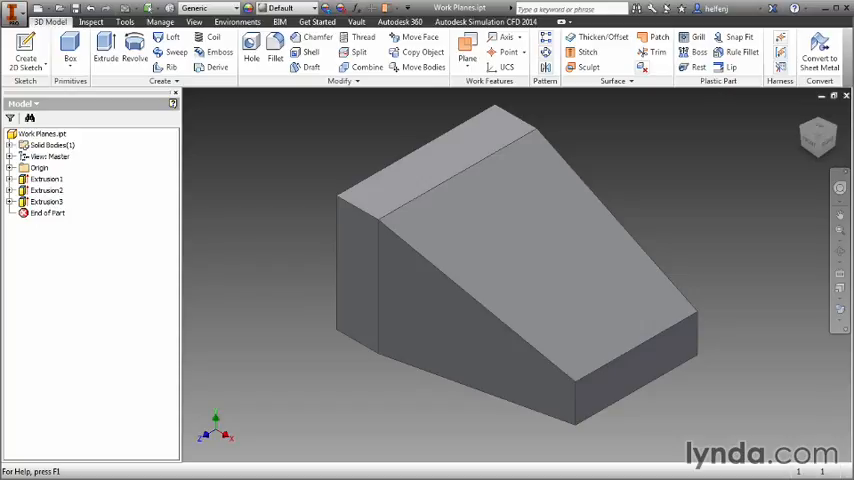
{"action": "mouse_move", "coordinate": [714, 240]}
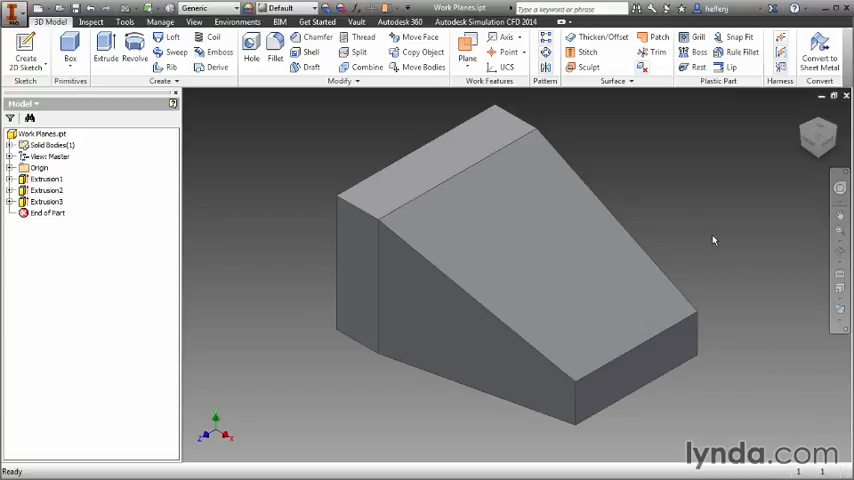
{"action": "mouse_move", "coordinate": [497, 85]}
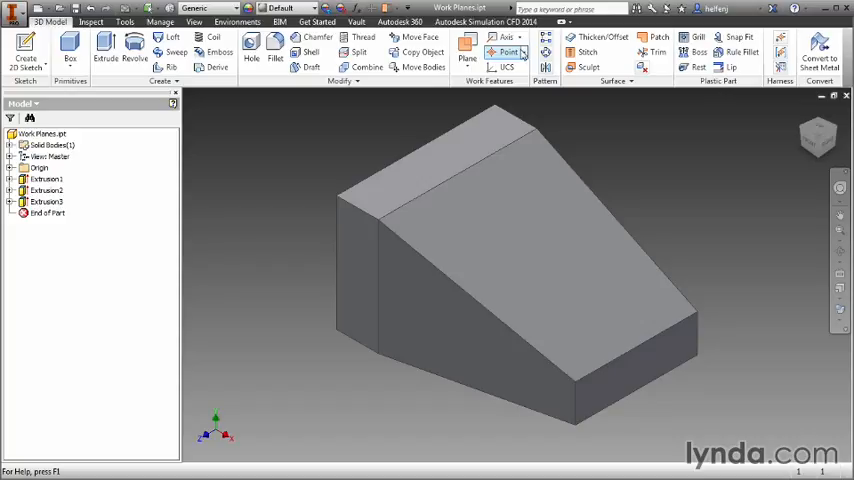
Browse the work axis options, then start the work axis command on the block
{"action": "left_click", "coordinate": [507, 37]}
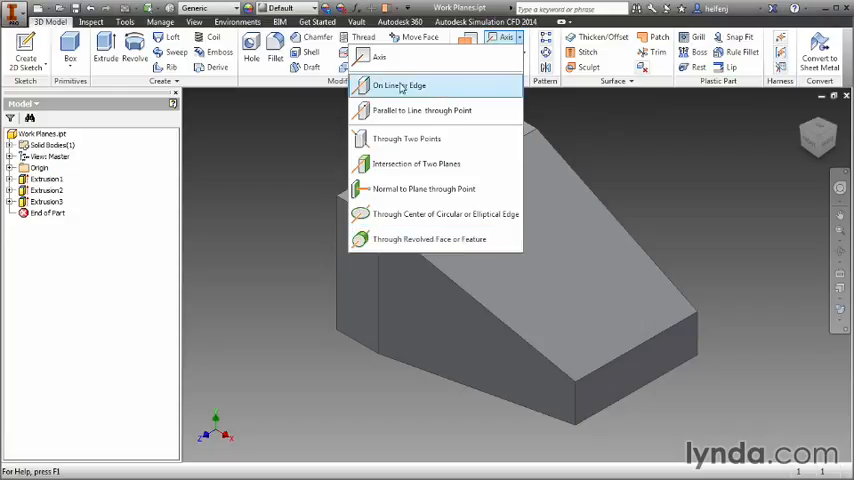
{"action": "mouse_move", "coordinate": [575, 98]}
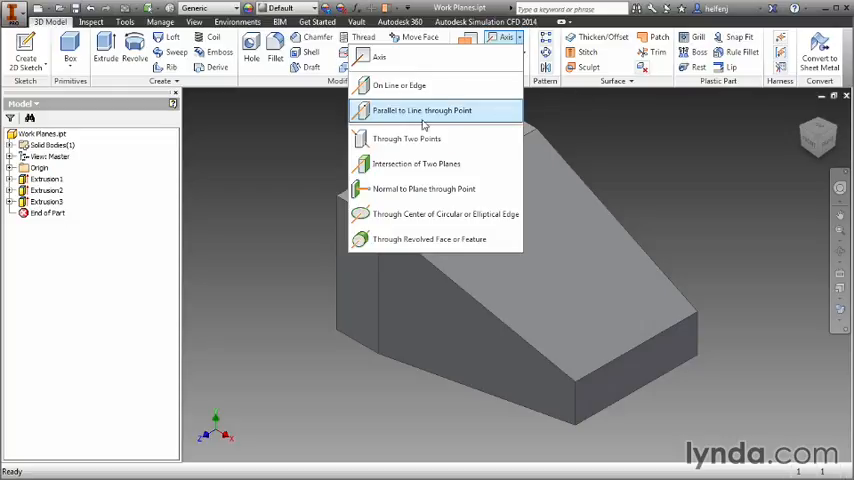
{"action": "mouse_move", "coordinate": [452, 139]}
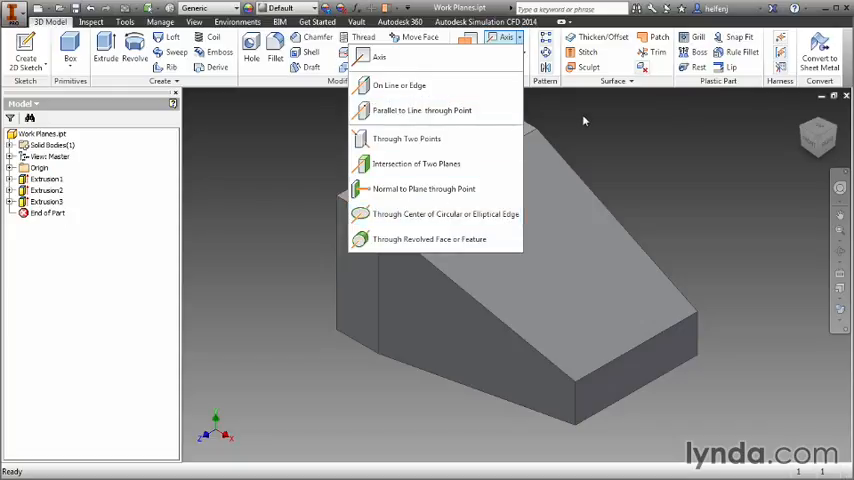
{"action": "mouse_move", "coordinate": [473, 110]}
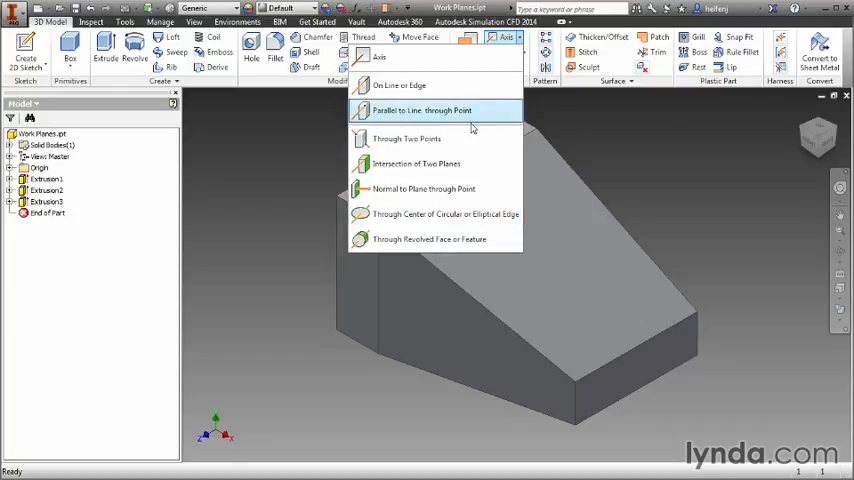
{"action": "mouse_move", "coordinate": [410, 57]}
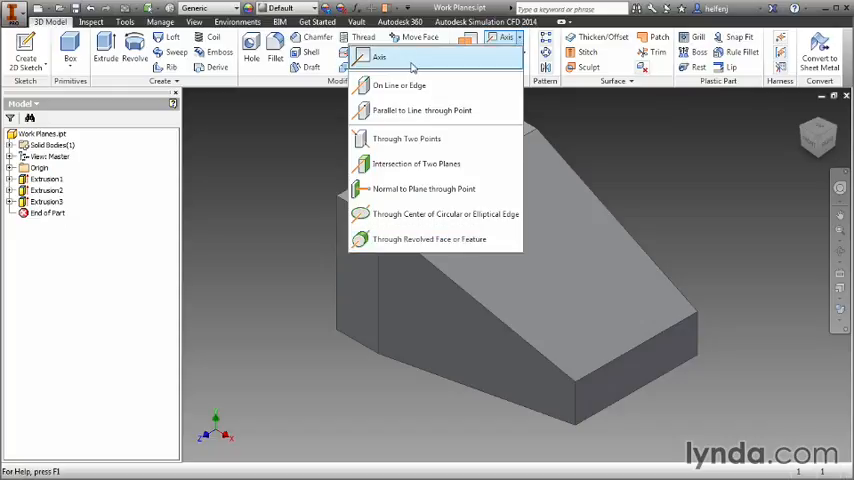
{"action": "mouse_move", "coordinate": [478, 110]}
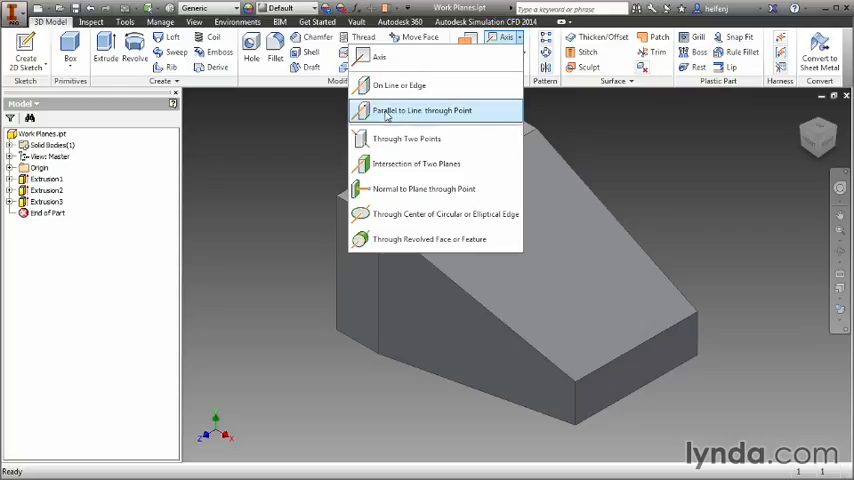
{"action": "mouse_move", "coordinate": [555, 122]}
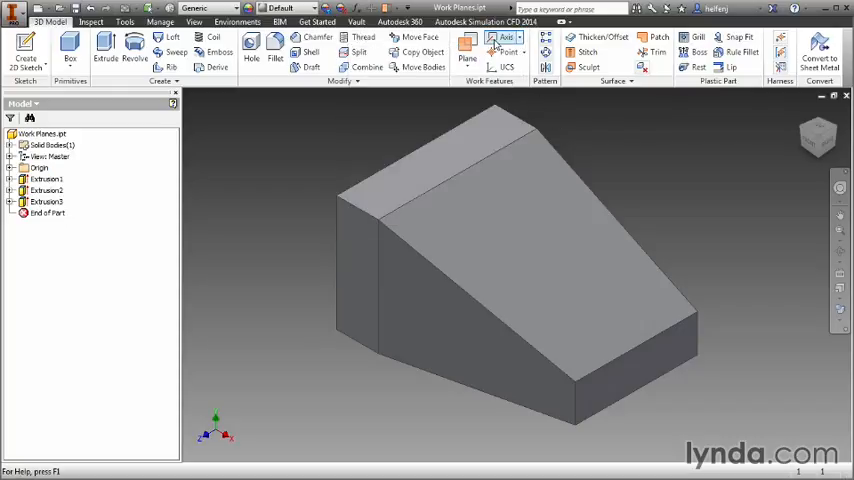
{"action": "left_click", "coordinate": [504, 37]}
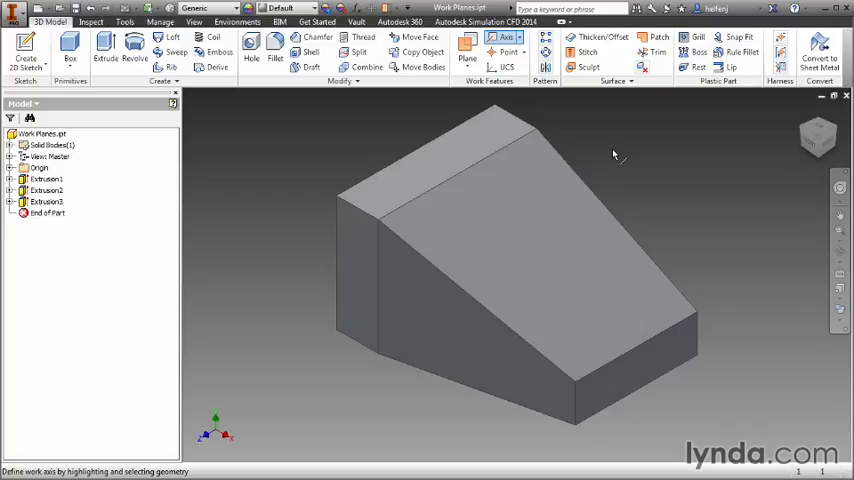
{"action": "mouse_move", "coordinate": [573, 124]}
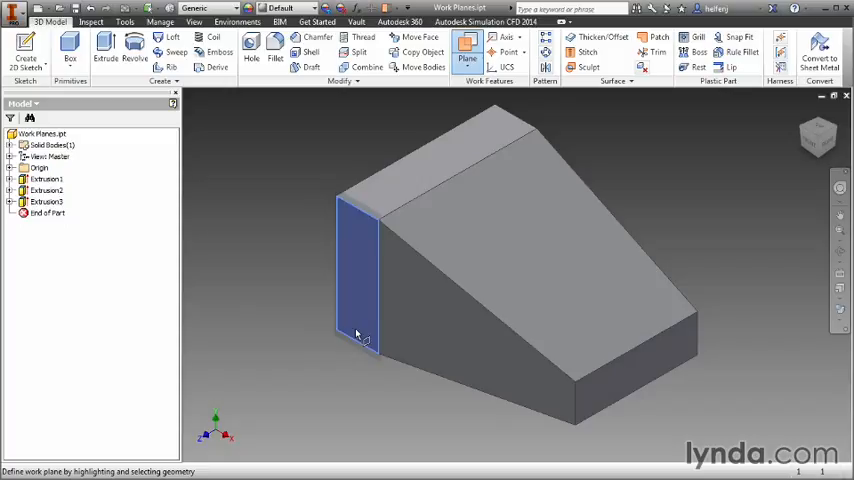
{"action": "mouse_move", "coordinate": [415, 158]}
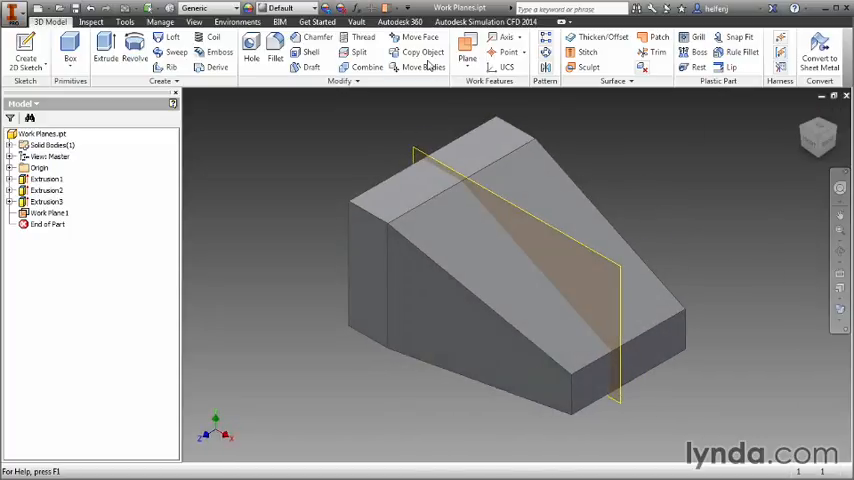
Create Work Plane2 at an angle off the sloped face, crossing the first plane
{"action": "left_click", "coordinate": [466, 44]}
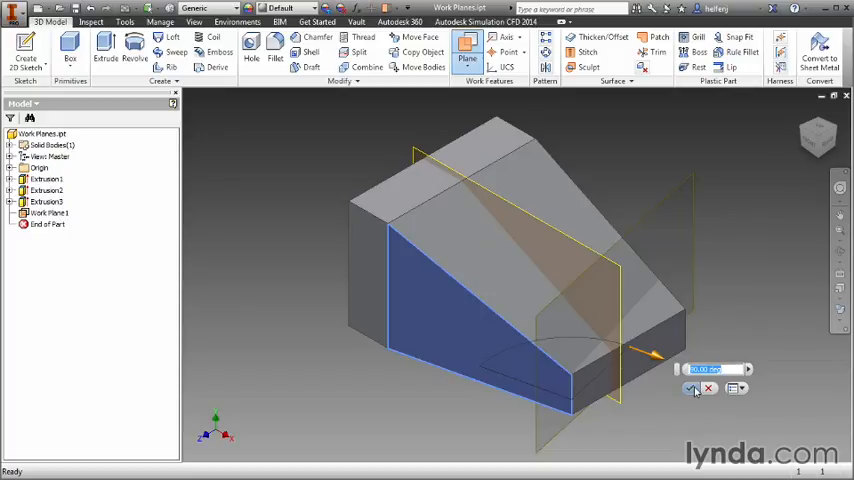
{"action": "left_click", "coordinate": [694, 388]}
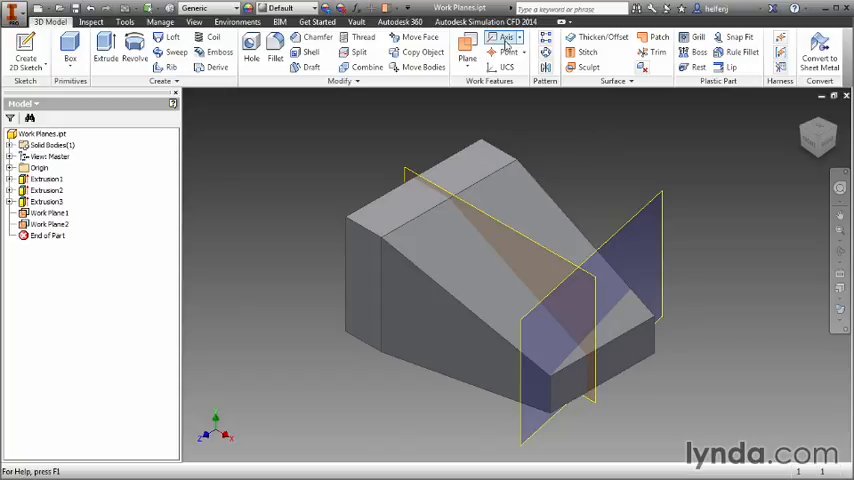
Create Work Axis1 by picking Work Plane1 and Work Plane2
{"action": "left_click", "coordinate": [506, 37]}
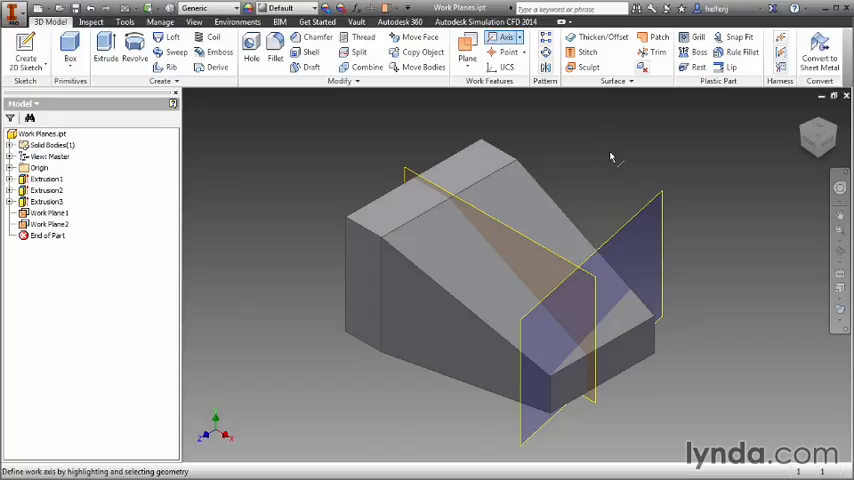
{"action": "mouse_move", "coordinate": [622, 178]}
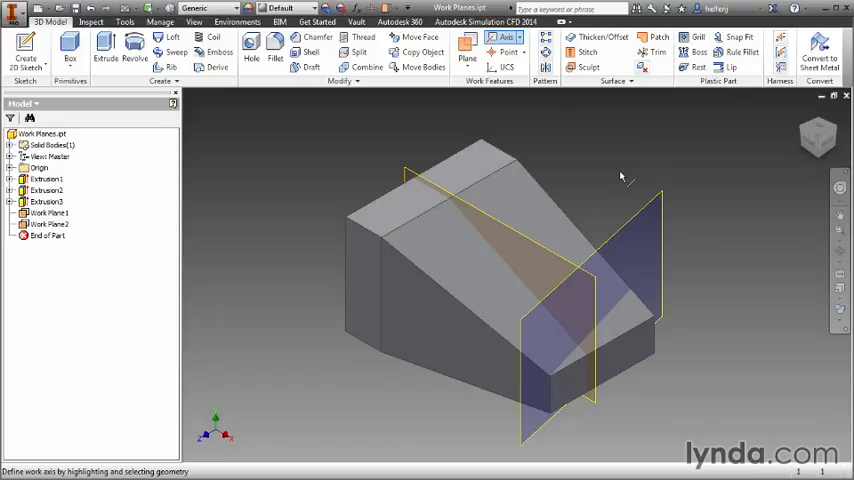
{"action": "mouse_move", "coordinate": [647, 200]}
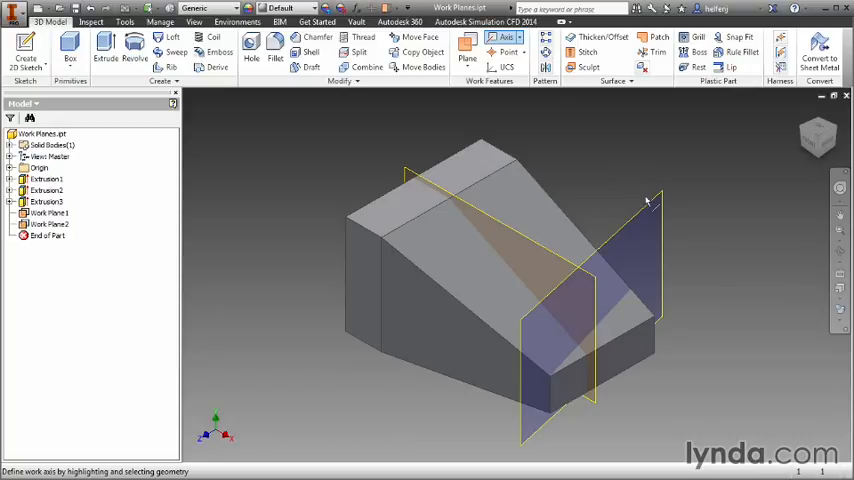
{"action": "left_click", "coordinate": [650, 210]}
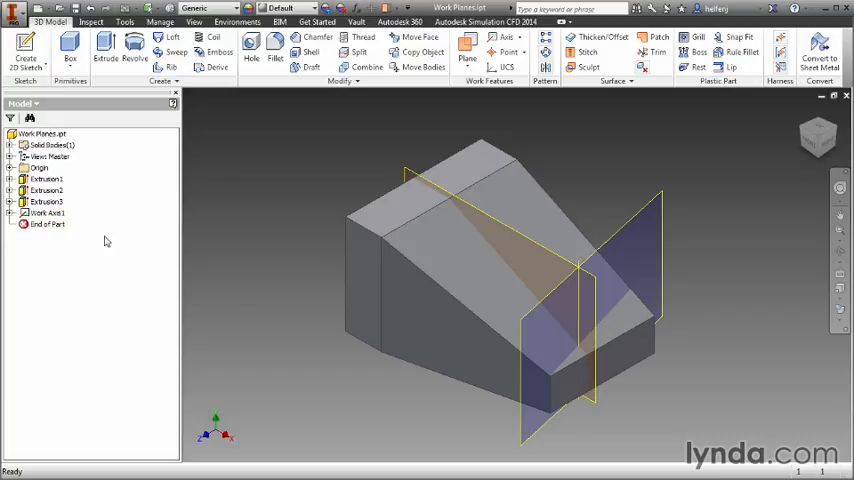
{"action": "left_click", "coordinate": [48, 212]}
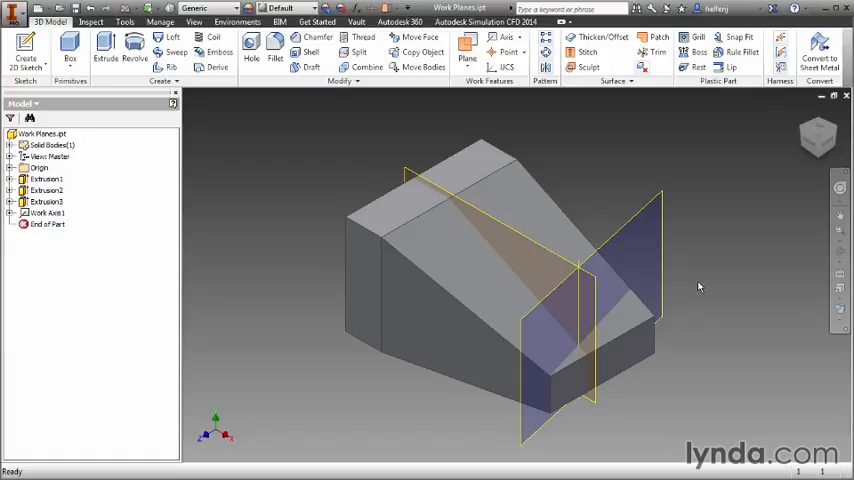
{"action": "mouse_move", "coordinate": [650, 156]}
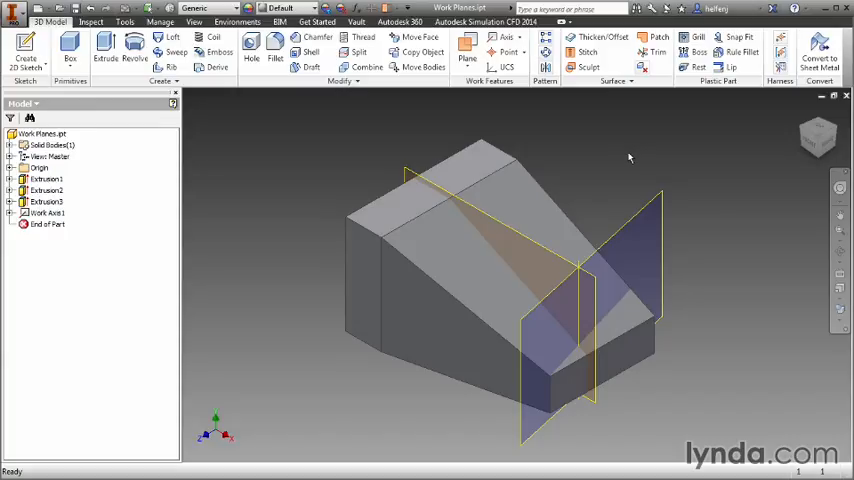
{"action": "mouse_move", "coordinate": [545, 130]}
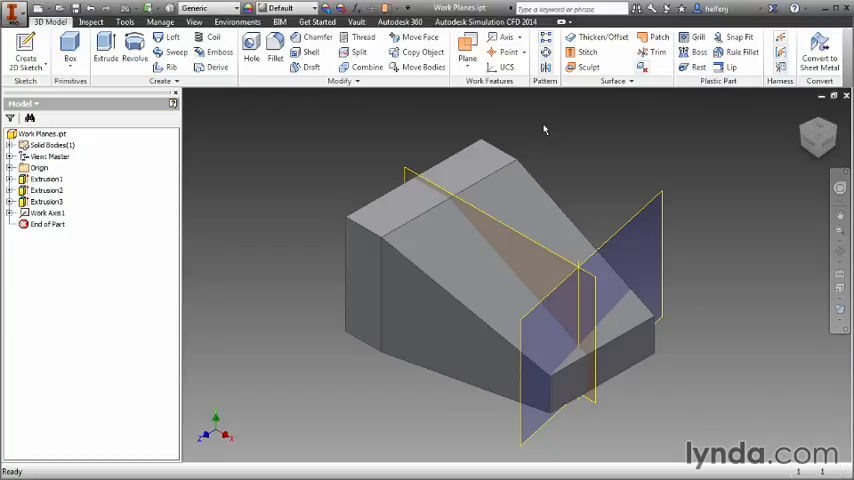
Review the Point dropdown options, then start the work point command
{"action": "left_click", "coordinate": [510, 52]}
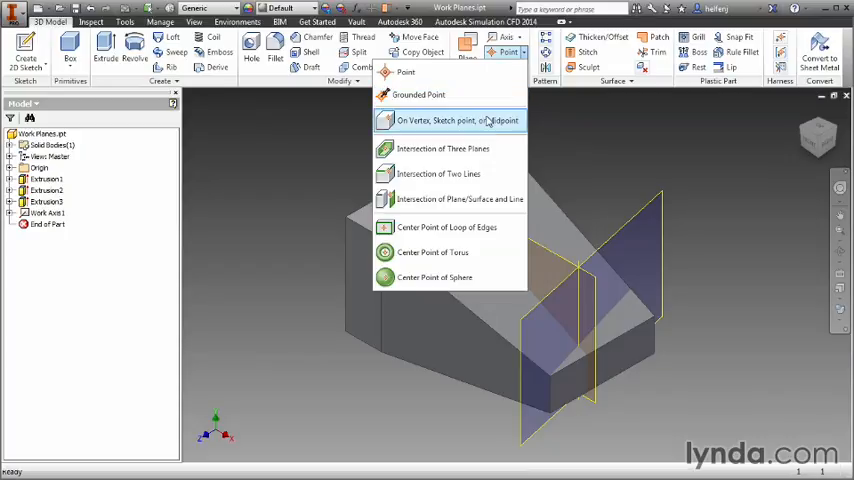
{"action": "mouse_move", "coordinate": [450, 277]}
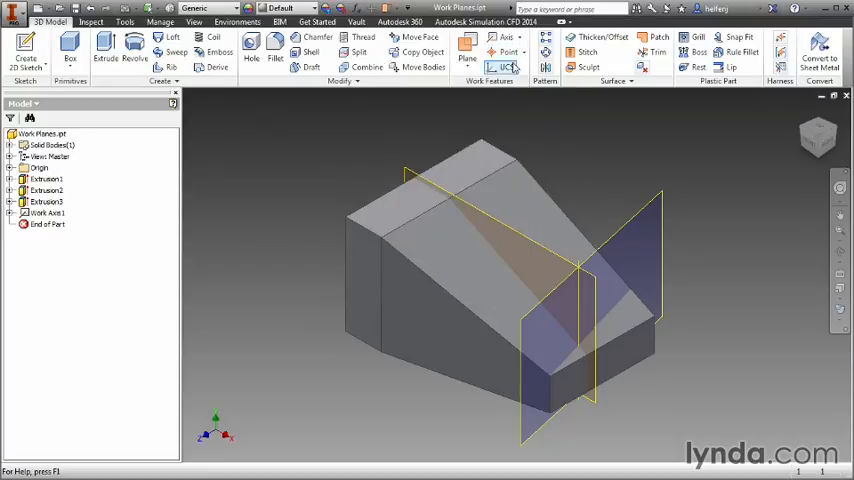
{"action": "left_click", "coordinate": [505, 52]}
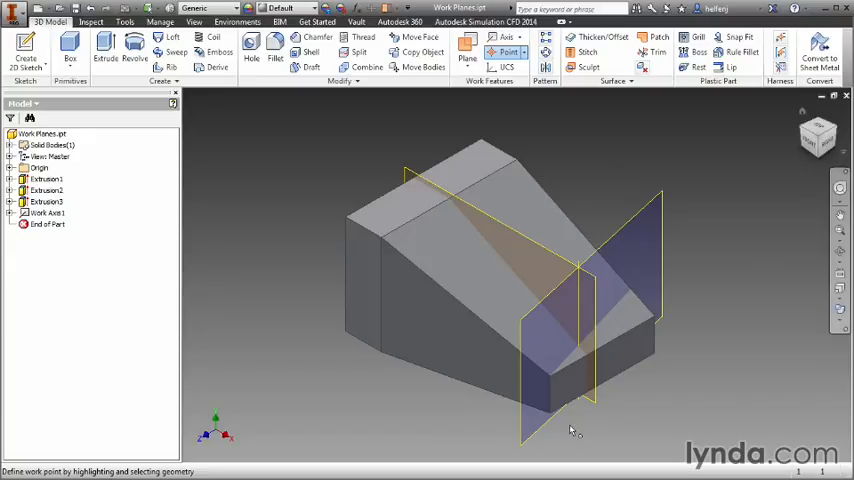
{"action": "left_click", "coordinate": [580, 340]}
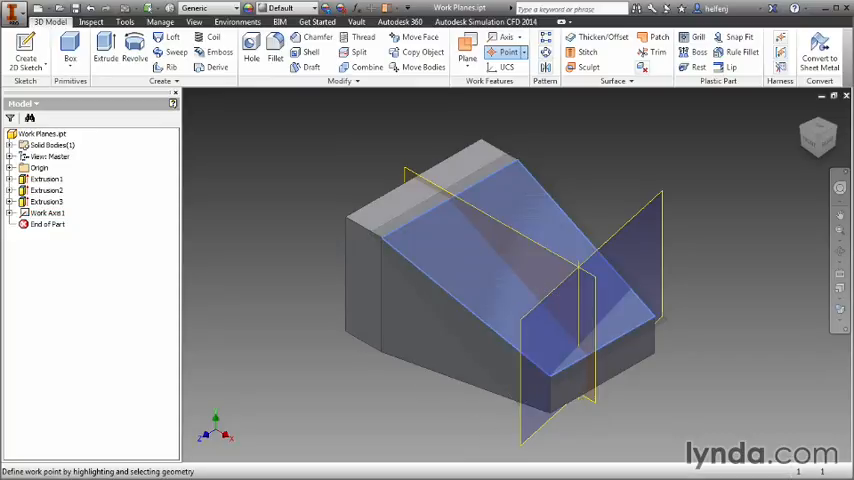
{"action": "left_click", "coordinate": [580, 320]}
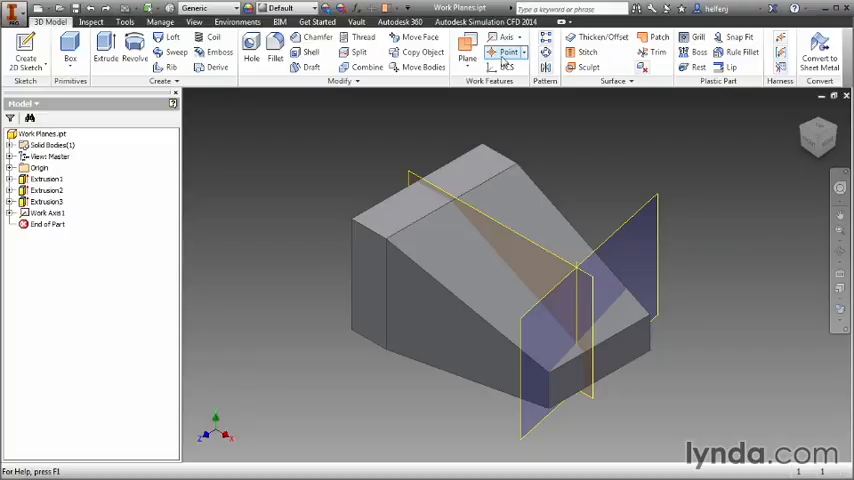
{"action": "left_click", "coordinate": [507, 52]}
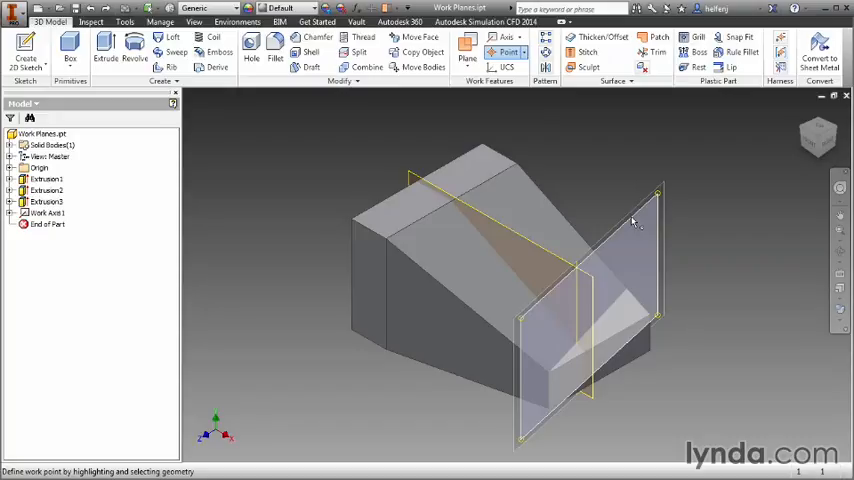